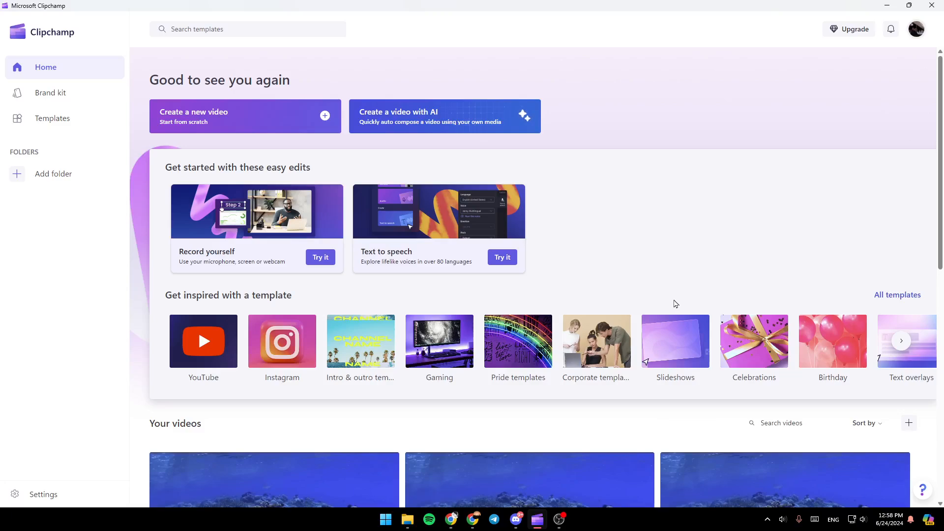
mouse_move(699, 224)
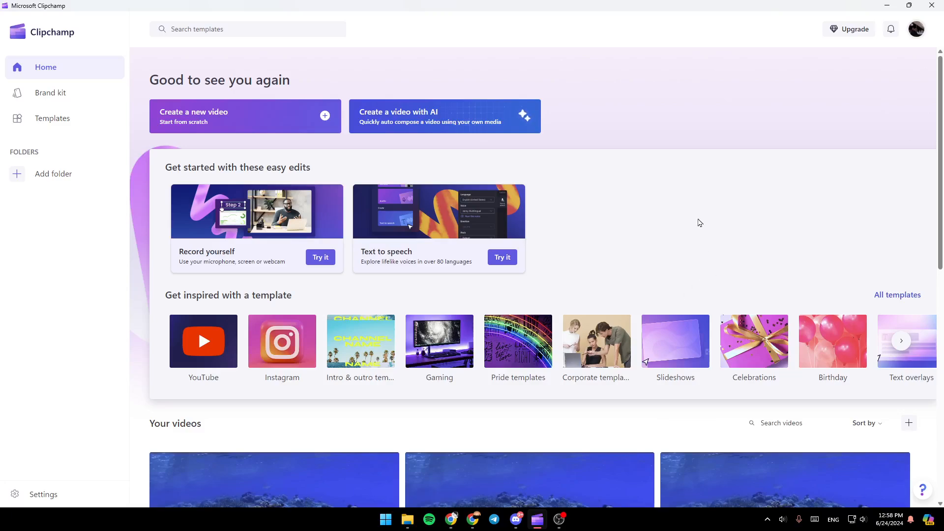
mouse_move(497, 342)
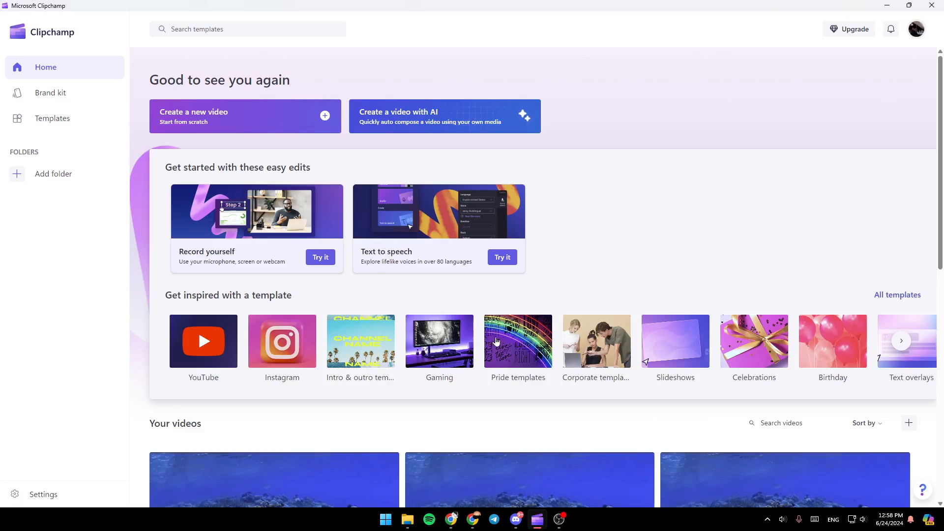
mouse_move(258, 92)
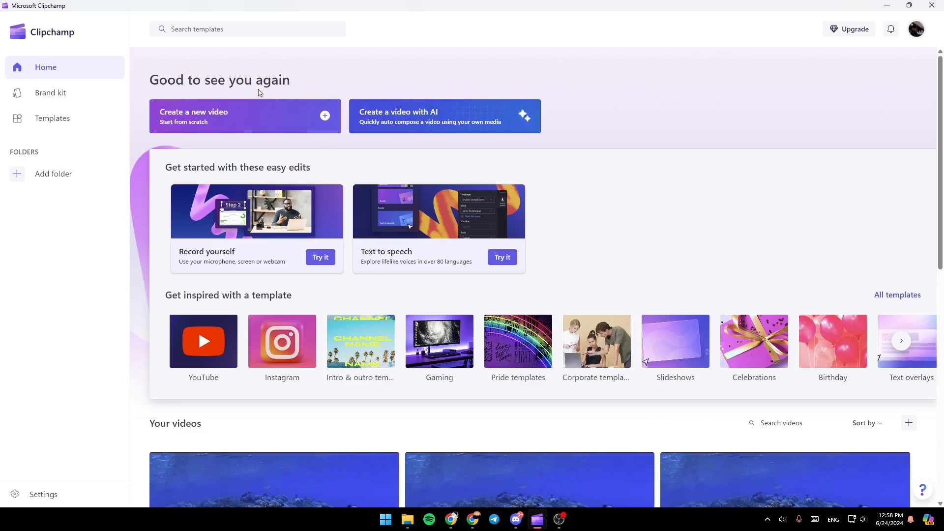
mouse_move(235, 116)
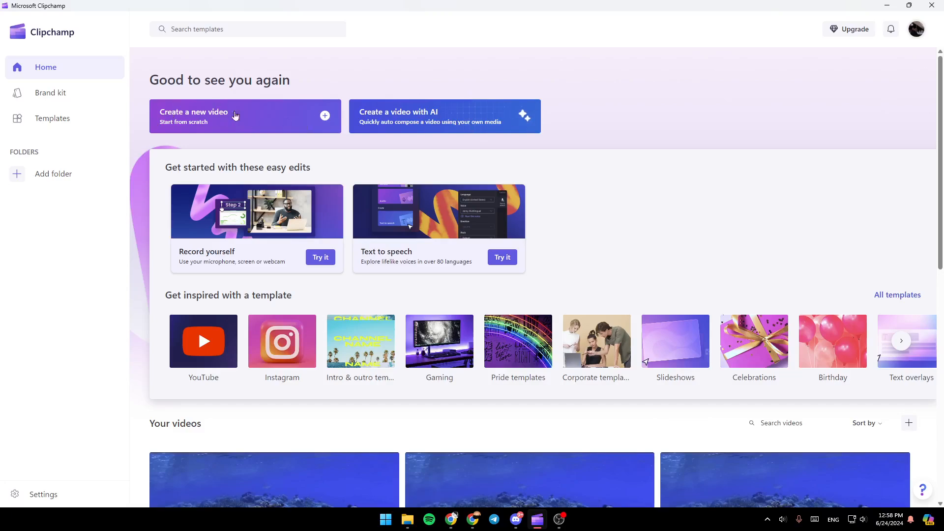
mouse_move(140, 113)
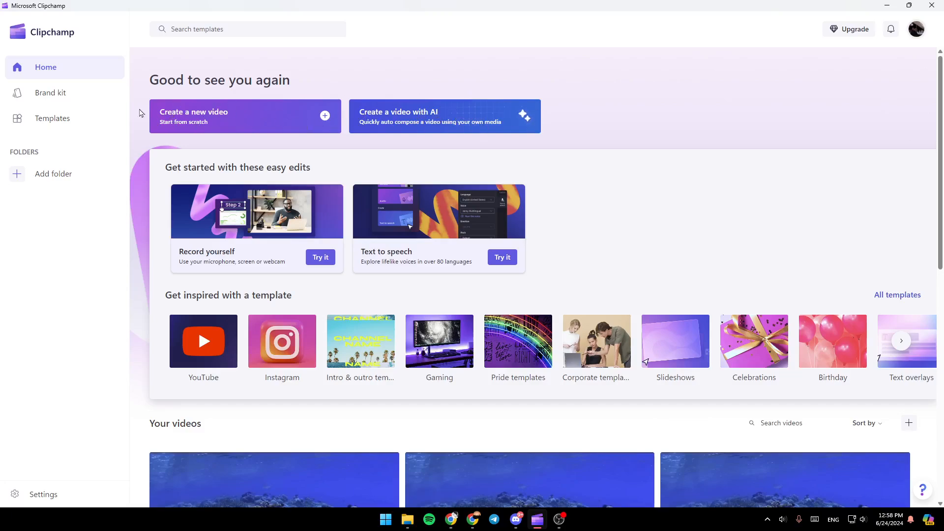
mouse_move(376, 116)
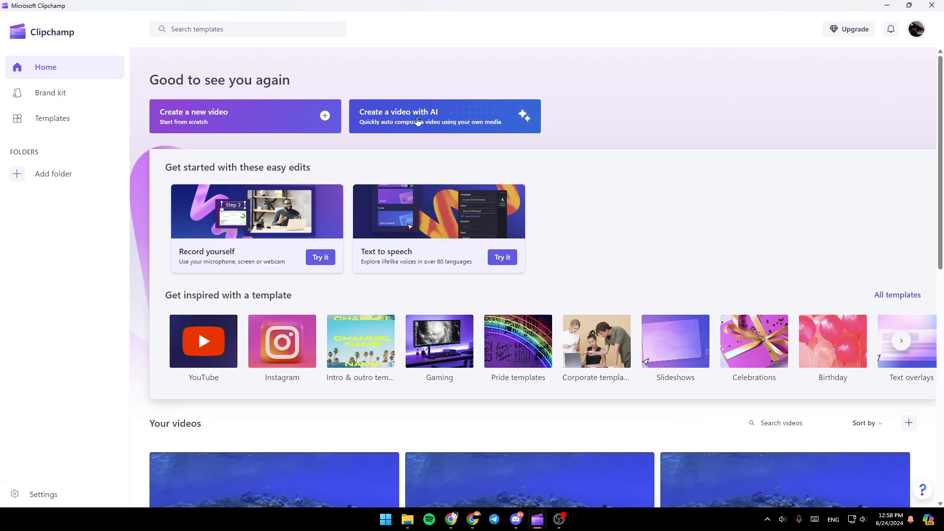
- Create a new untitled video project from the home page
click(244, 116)
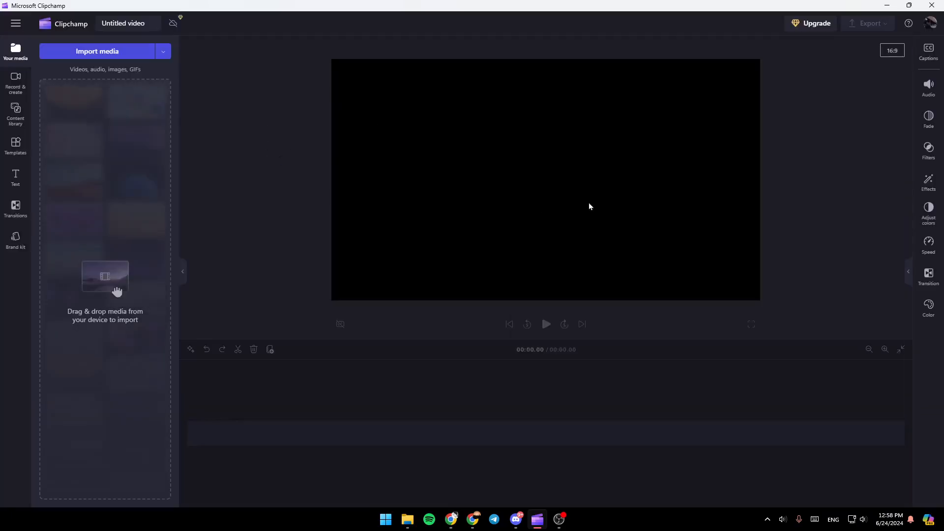
mouse_move(530, 81)
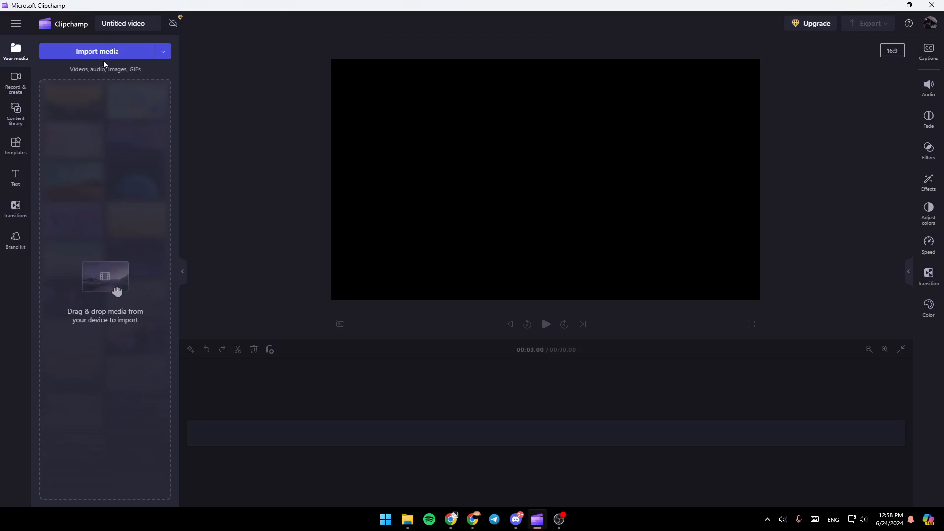
- Import 779395.jpg from Pictures > Saved Pictures into the media library
click(97, 50)
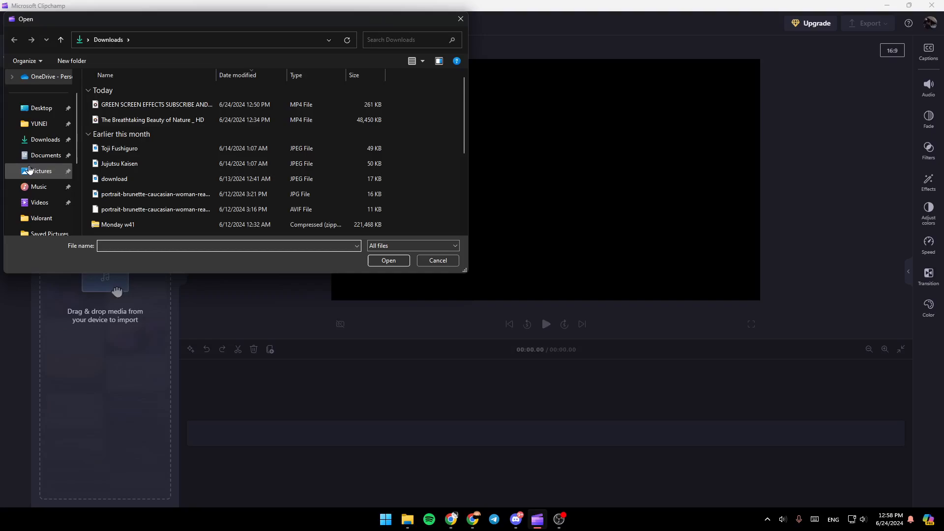
click(41, 170)
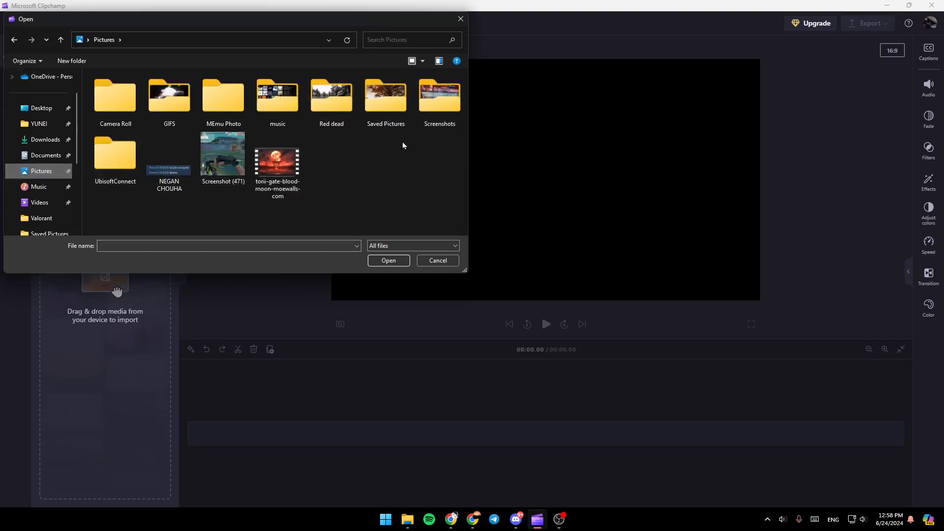
double_click(386, 97)
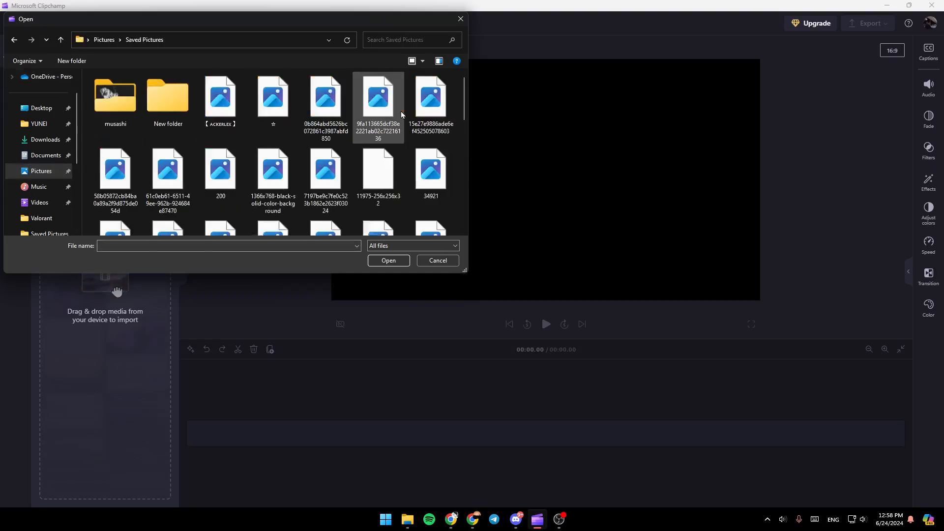
scroll(down, 3)
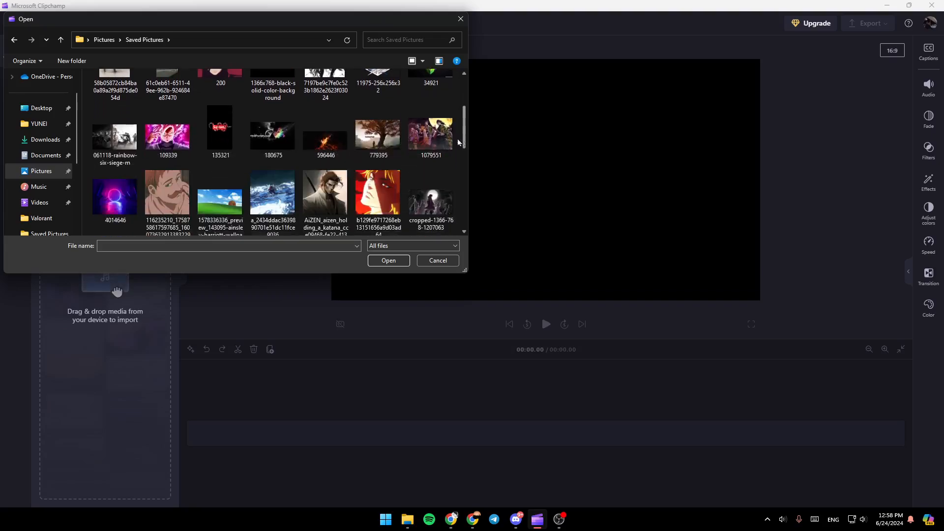
click(388, 259)
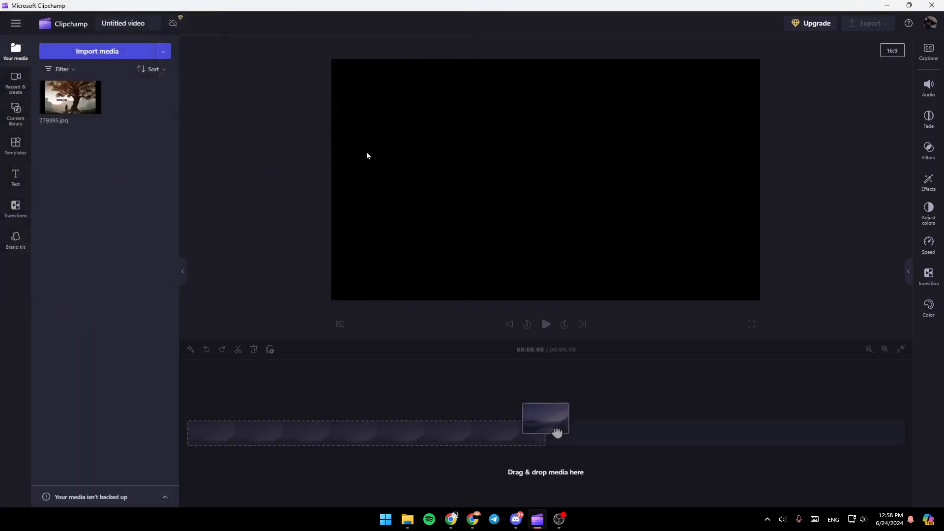
- Add the imported samurai image from Your media to the timeline
click(71, 98)
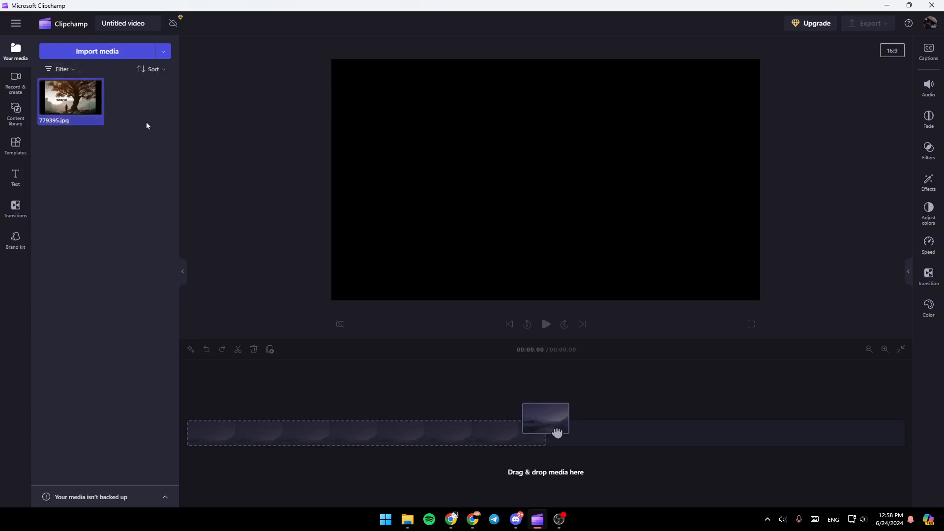
click(70, 99)
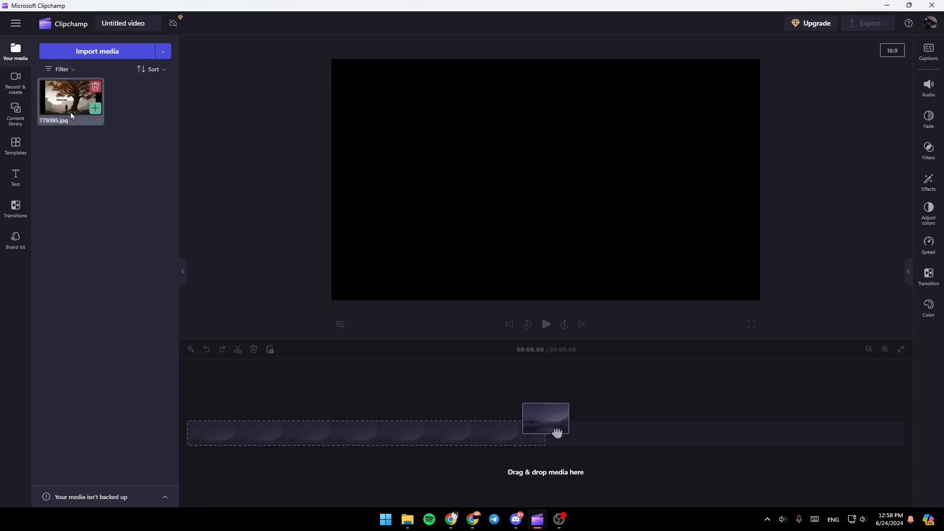
mouse_move(237, 417)
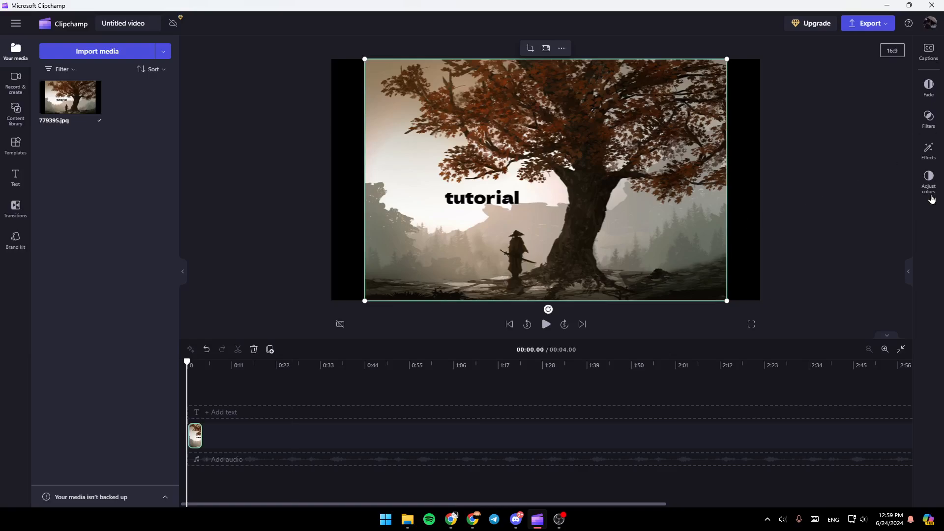
mouse_move(865, 201)
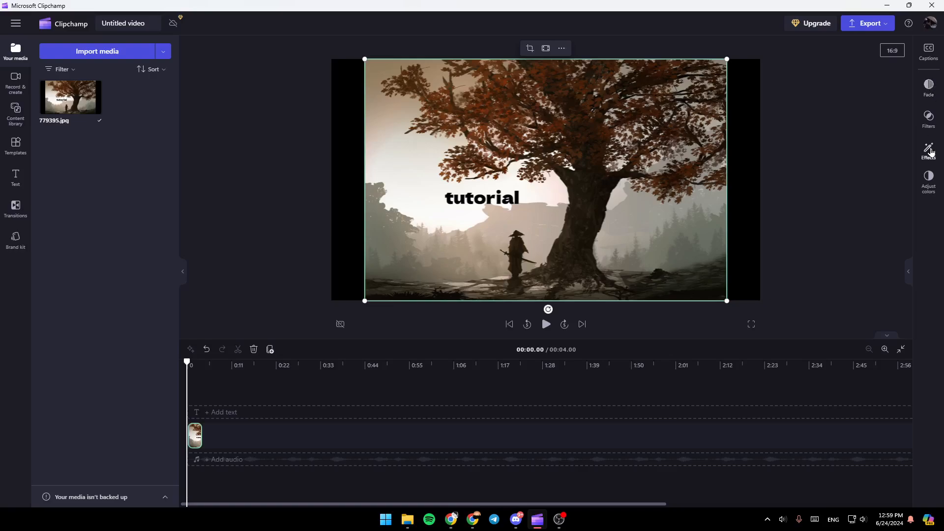
- Apply the Vaporwave effect to the clip and review the colour and fade settings
click(928, 150)
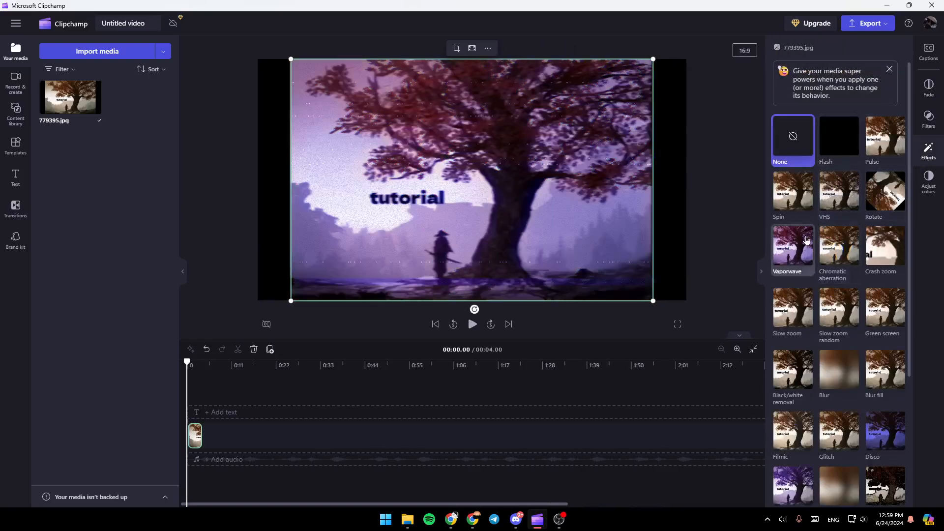
click(928, 119)
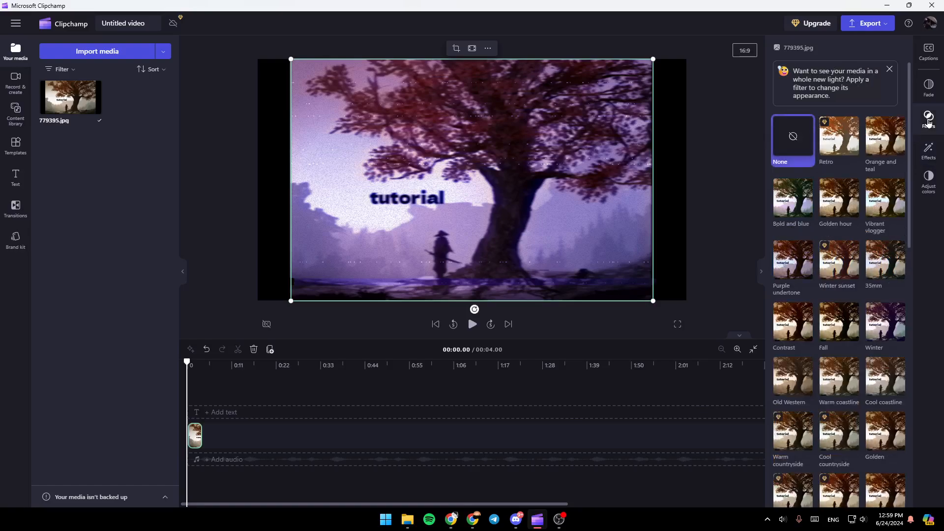
click(927, 179)
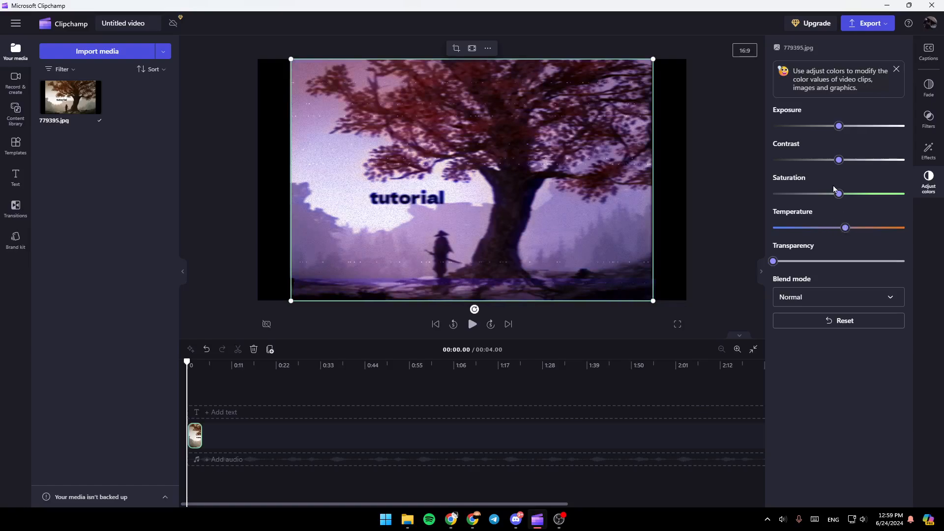
click(927, 84)
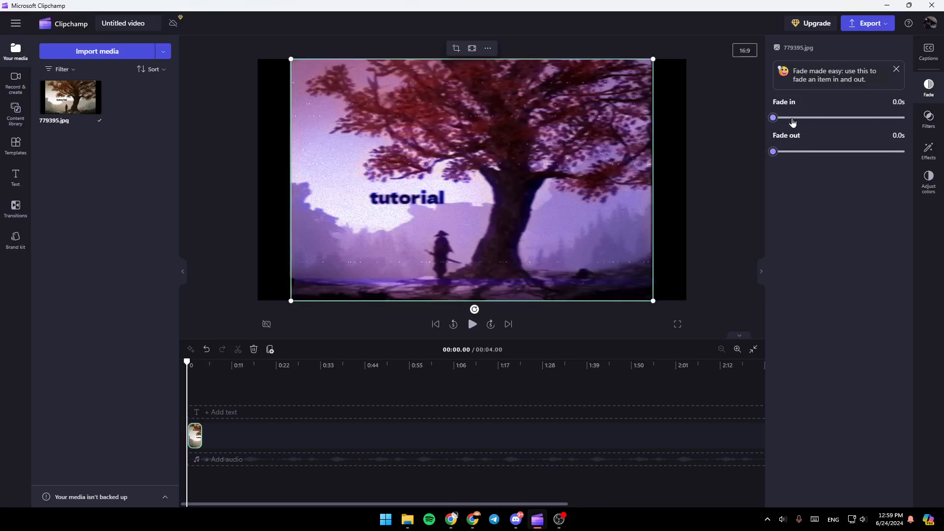
mouse_move(614, 108)
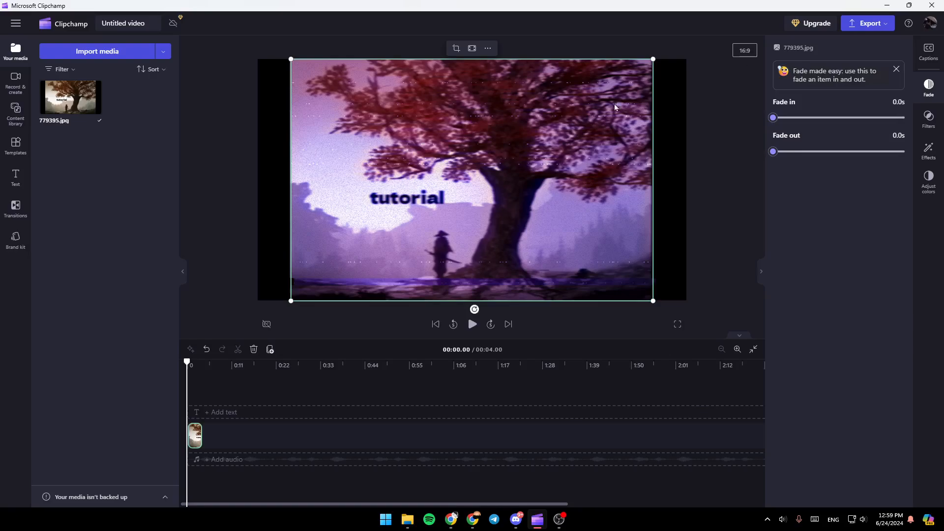
mouse_move(871, 94)
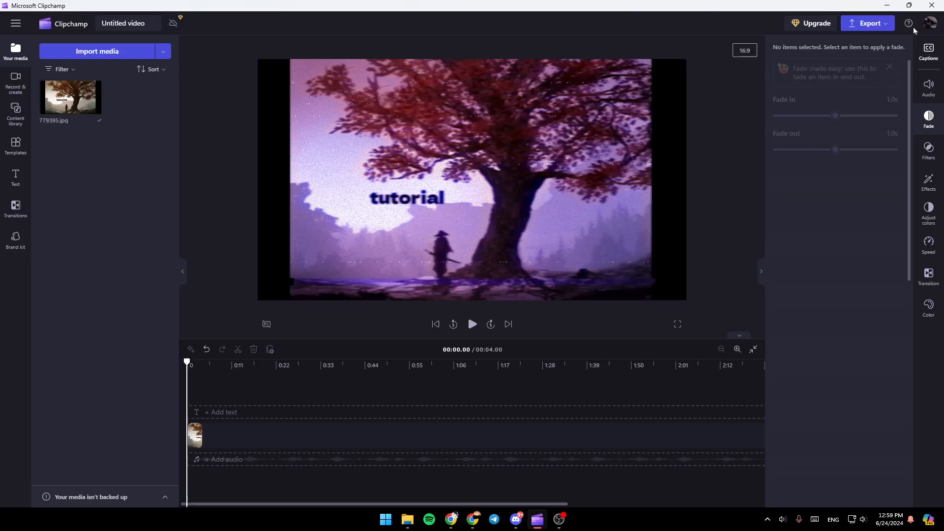
mouse_move(739, 256)
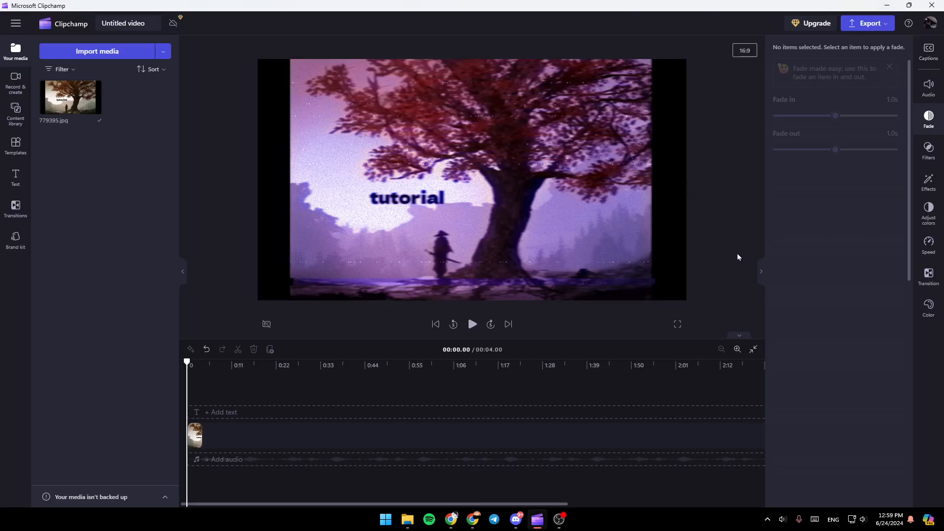
- Export the project as 'Untitled video - Made with Clipchamp.gif' in GIF quality
click(868, 23)
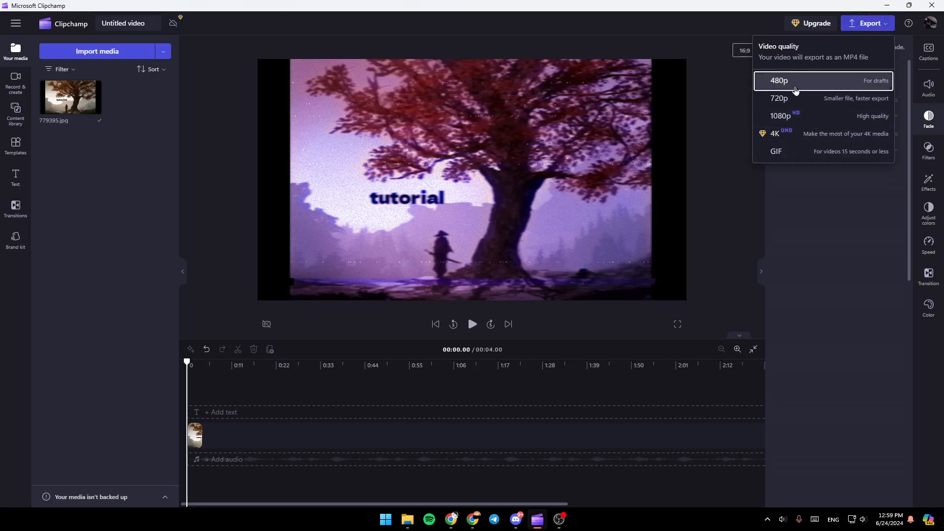
mouse_move(795, 73)
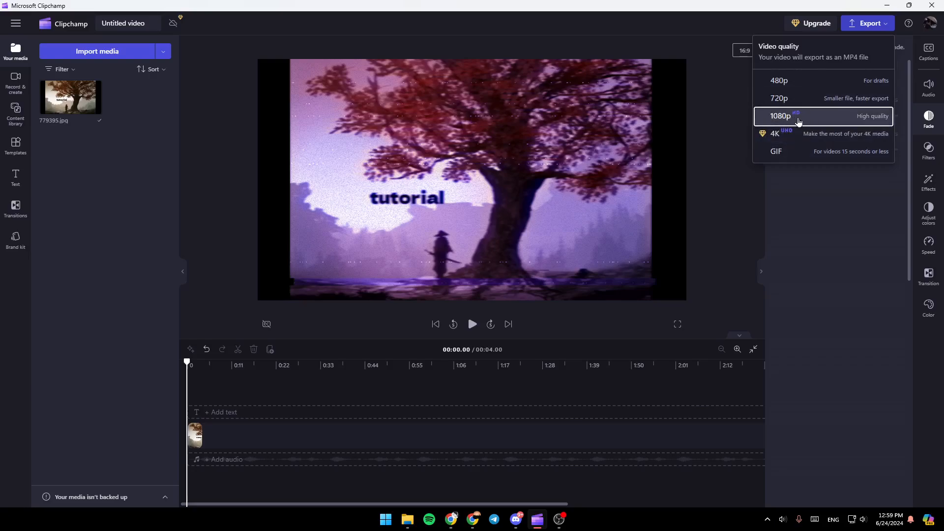
mouse_move(833, 124)
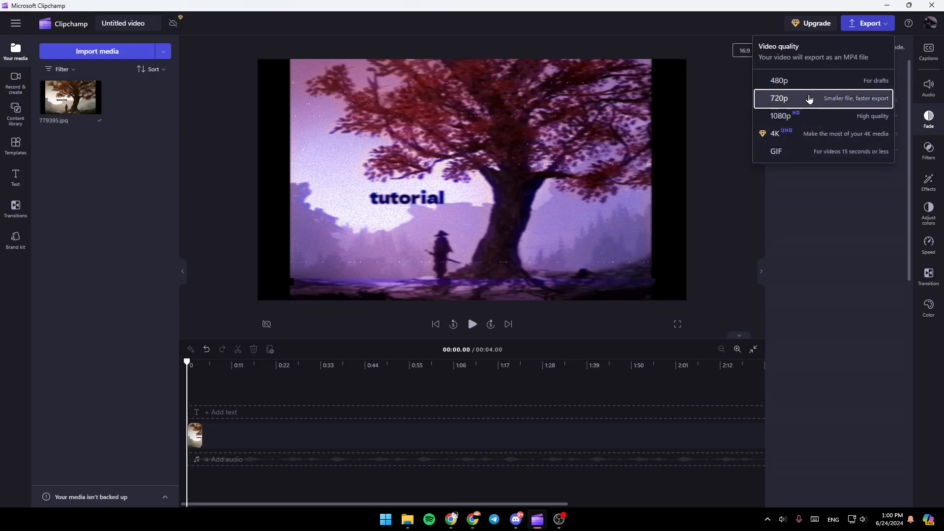
click(776, 151)
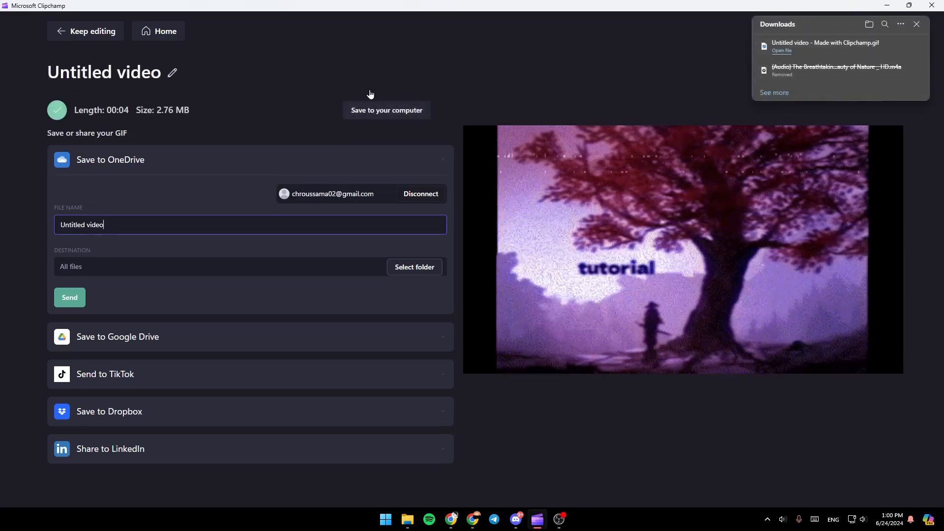
mouse_move(276, 113)
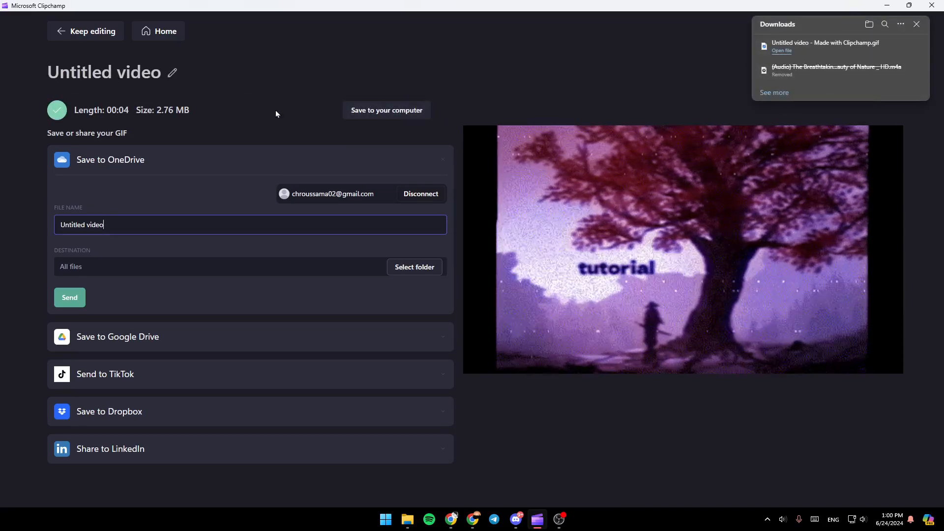
- Return to the Clipchamp home page from the export screen
click(158, 30)
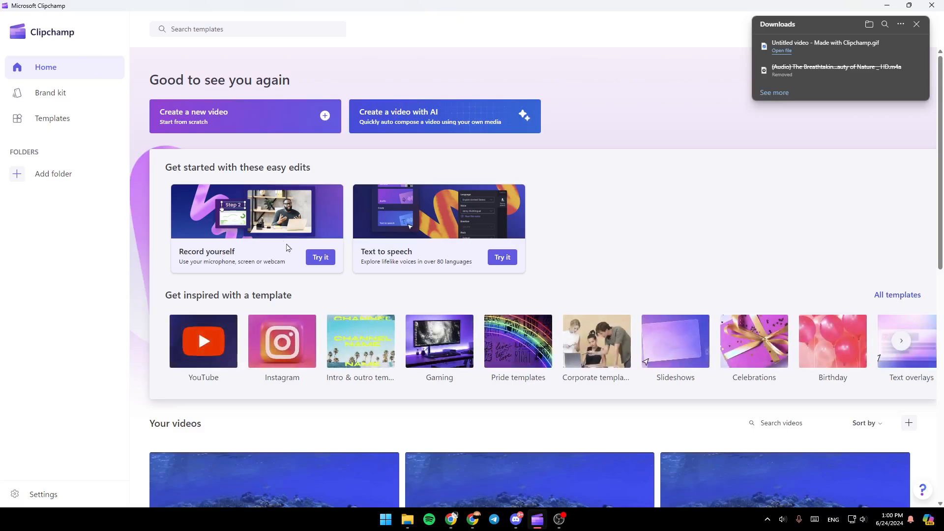